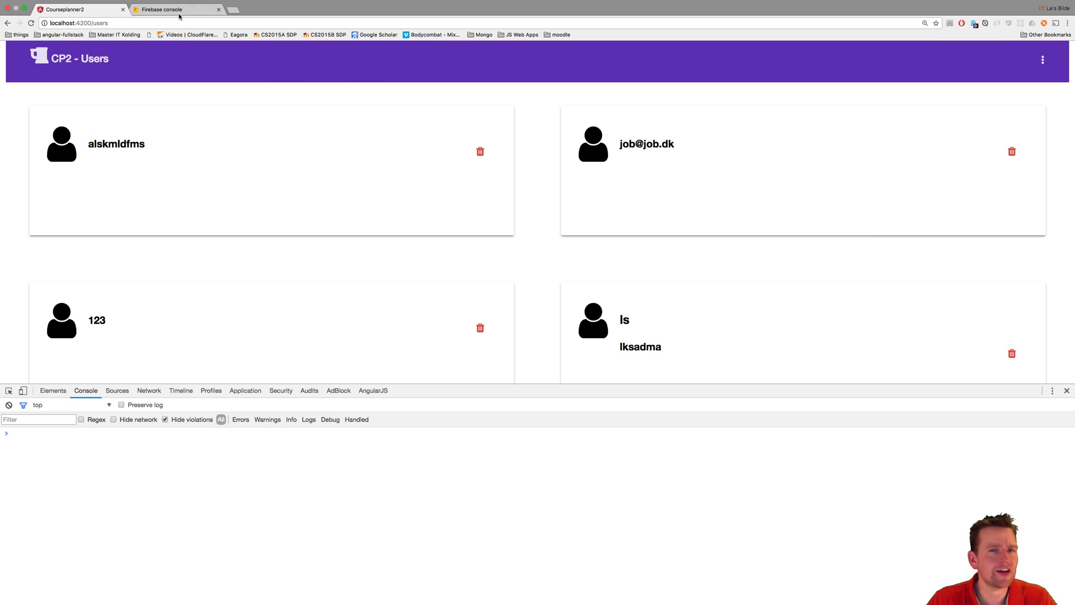
View the users node in the cp2rest Realtime Database, each user stored under a generated key
{"action": "left_click", "coordinate": [174, 9]}
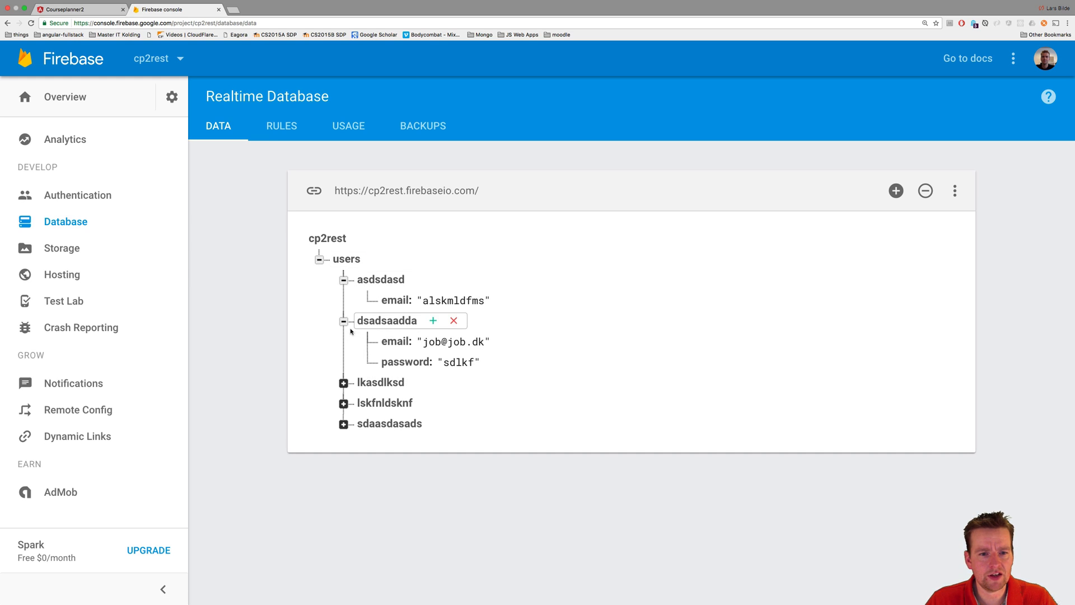
{"action": "left_click", "coordinate": [380, 279]}
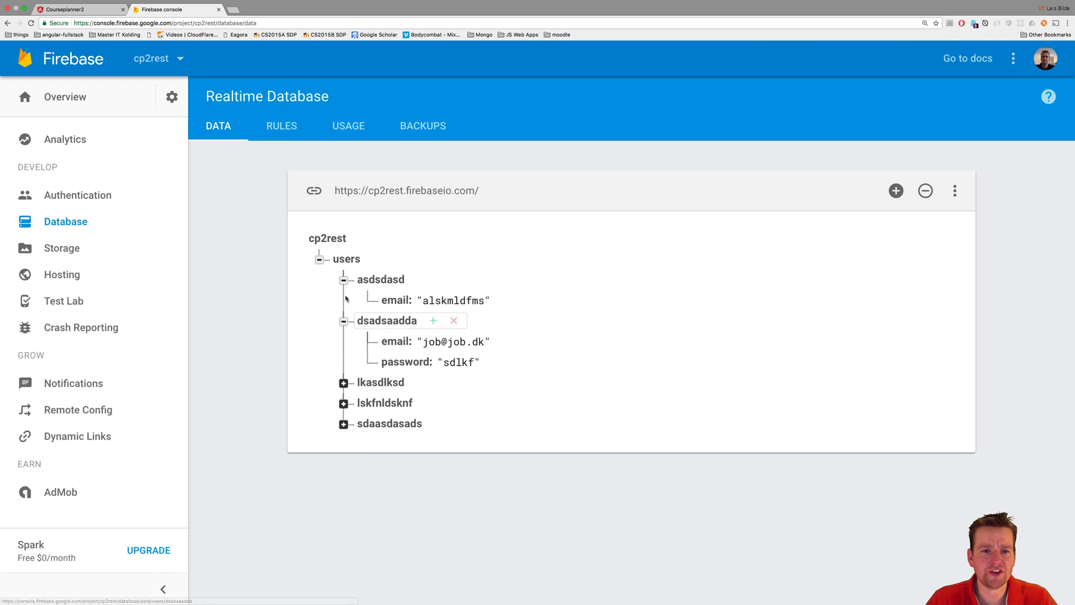
{"action": "mouse_move", "coordinate": [436, 208]}
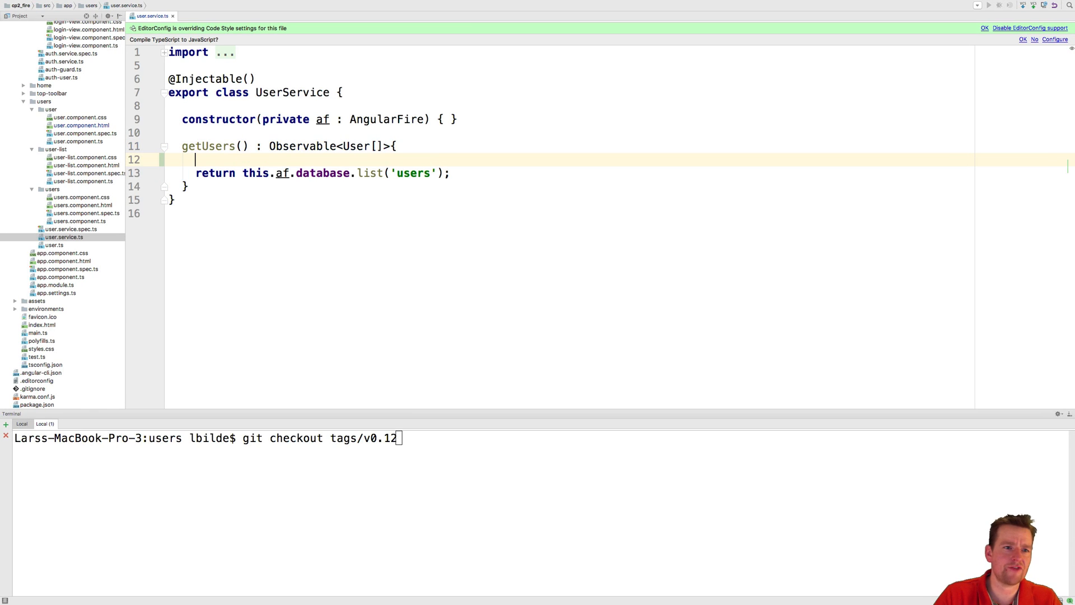
Subscribe getUsers to af.database.list('users') and log 'users: ' with the received array
{"action": "type", "text": "this."}
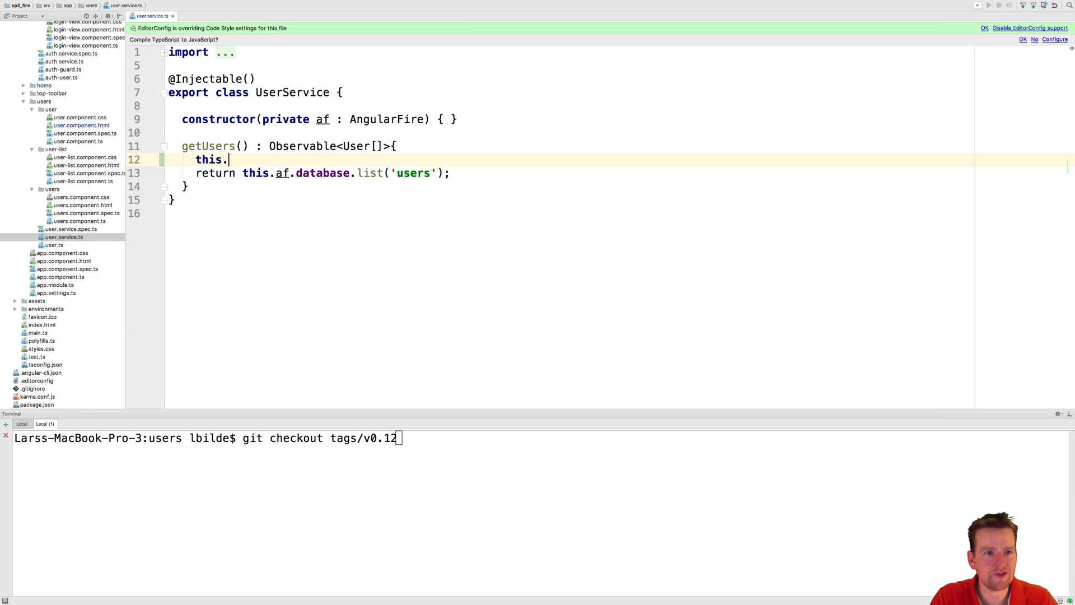
{"action": "double_click", "coordinate": [253, 172]}
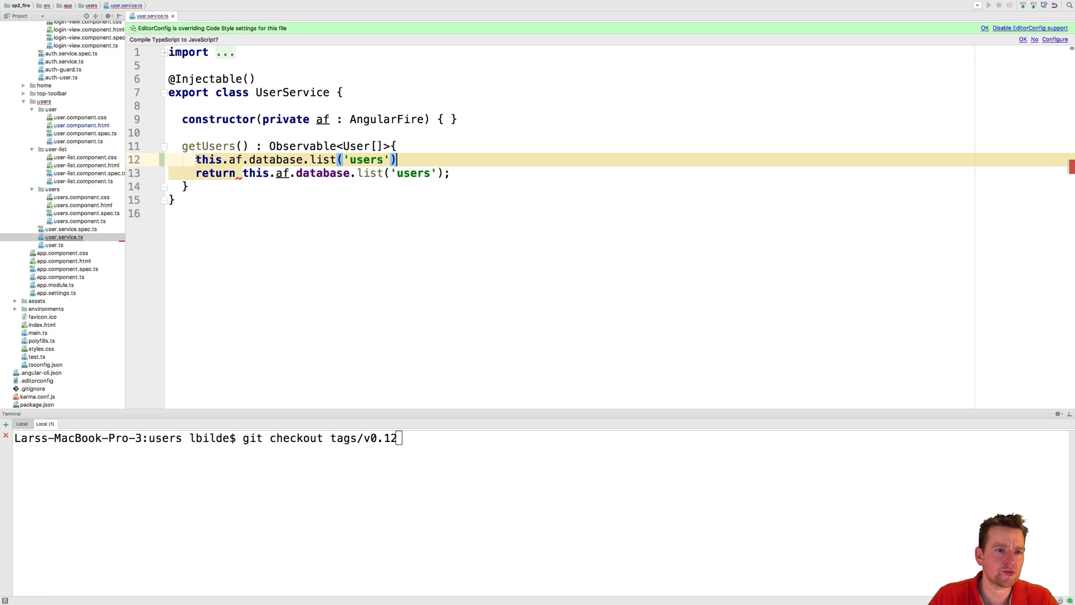
{"action": "type", "text": ".subscribe(users => {"}
{"action": "type", "text": "console.log("}
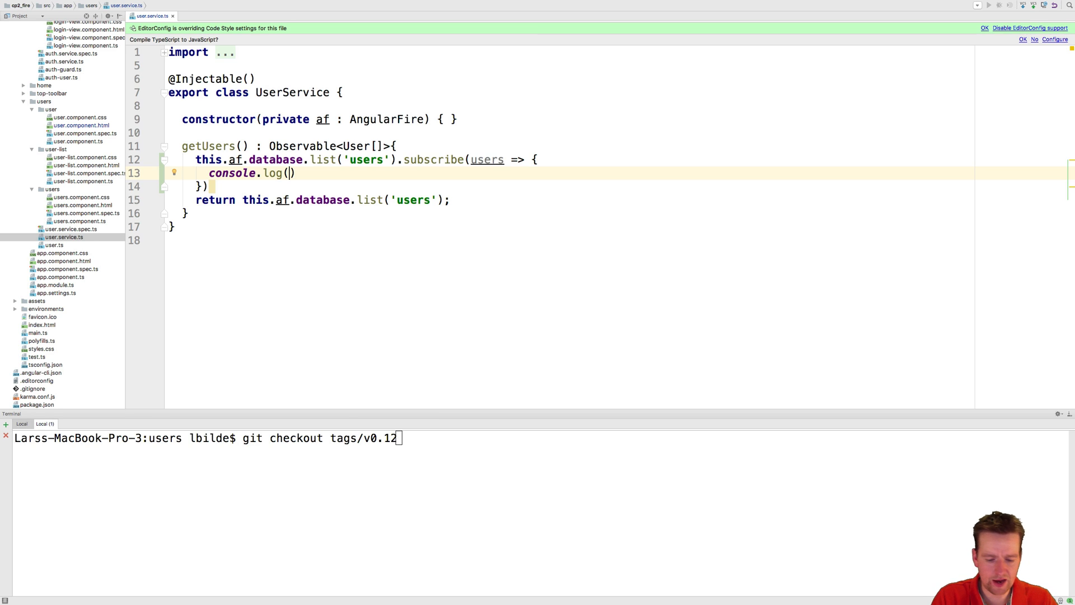
{"action": "type", "text": "''"}
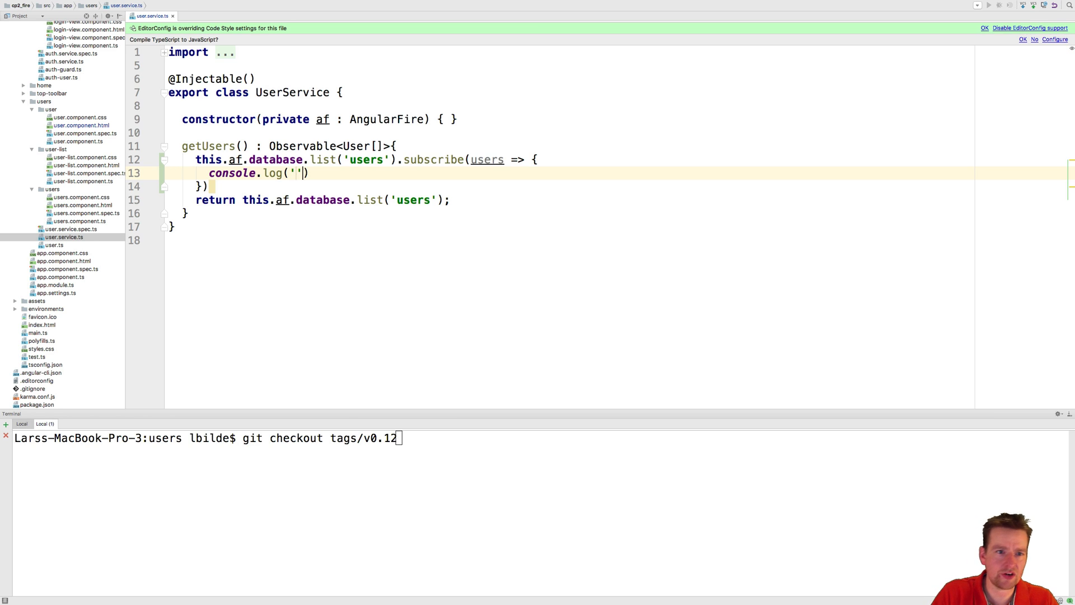
{"action": "type", "text": "users"}
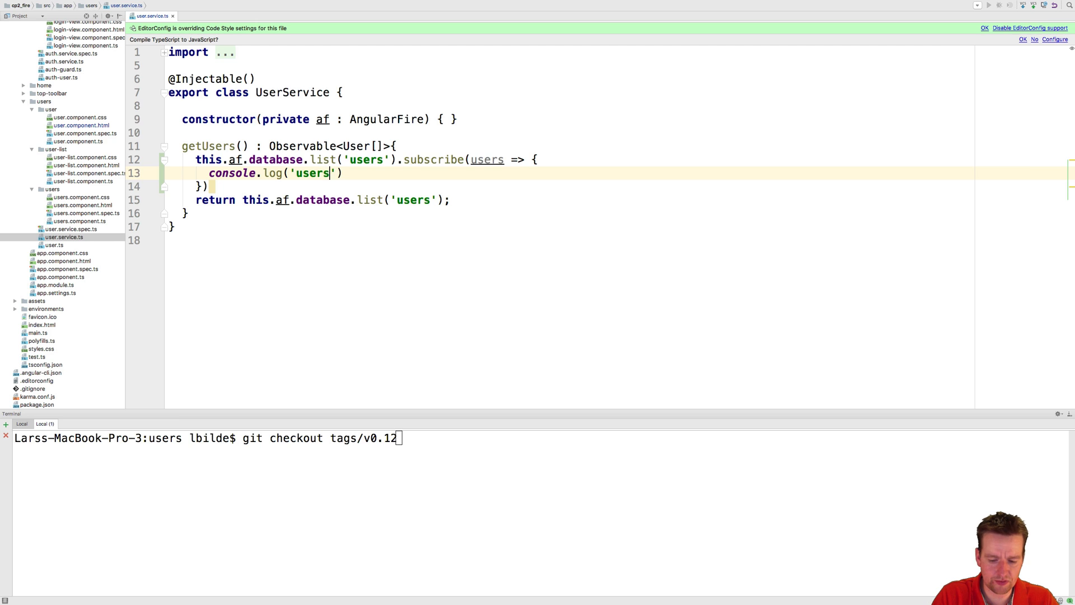
{"action": "type", "text": ": ', use"}
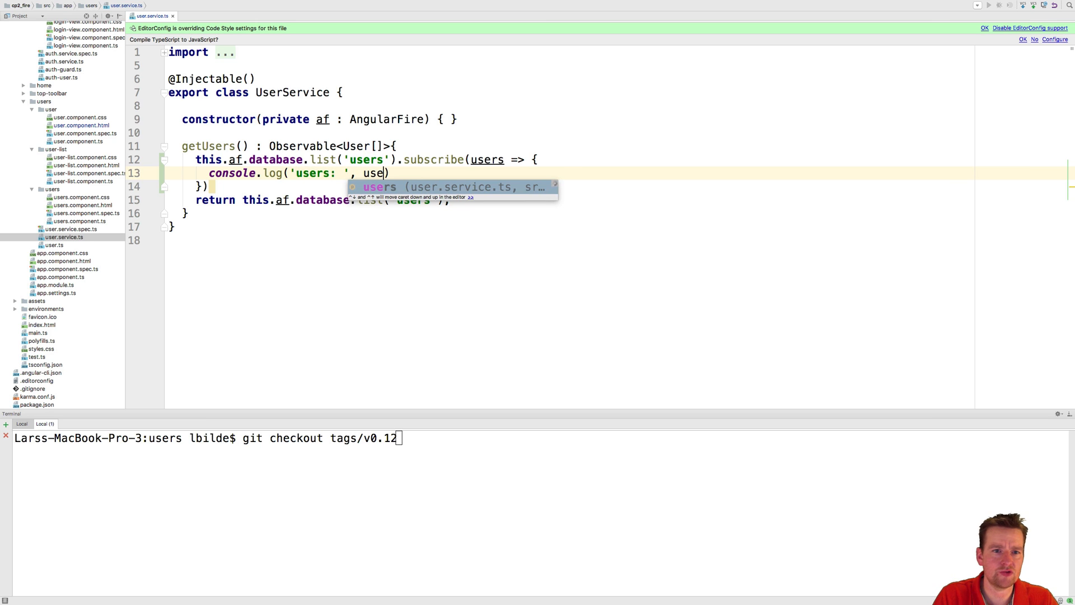
{"action": "type", "text": "rs);"}
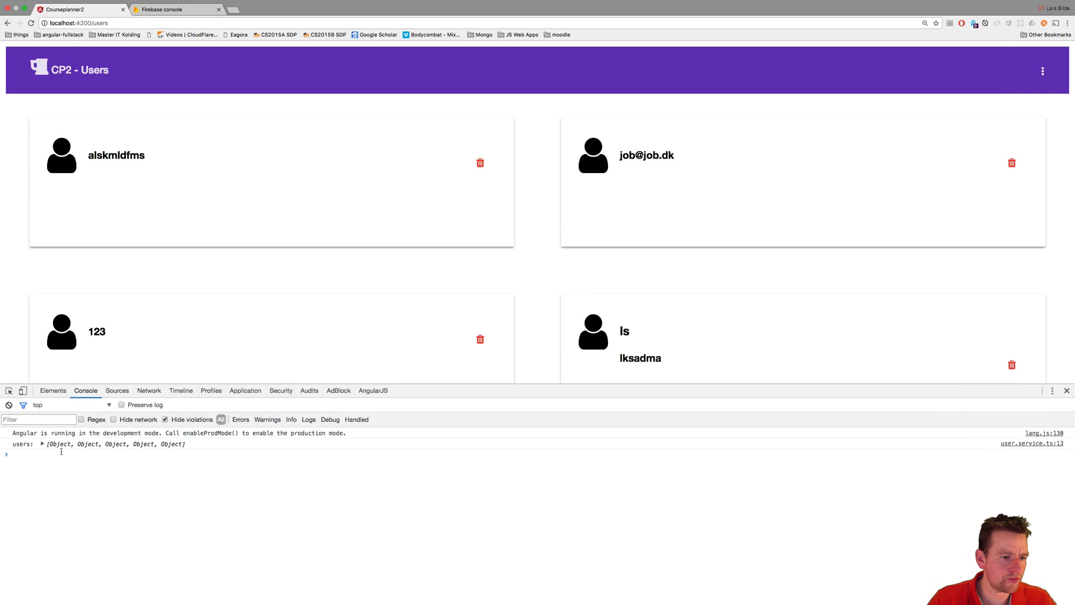
Expand the logged users array and one user object in the Chrome console
{"action": "left_click", "coordinate": [41, 444]}
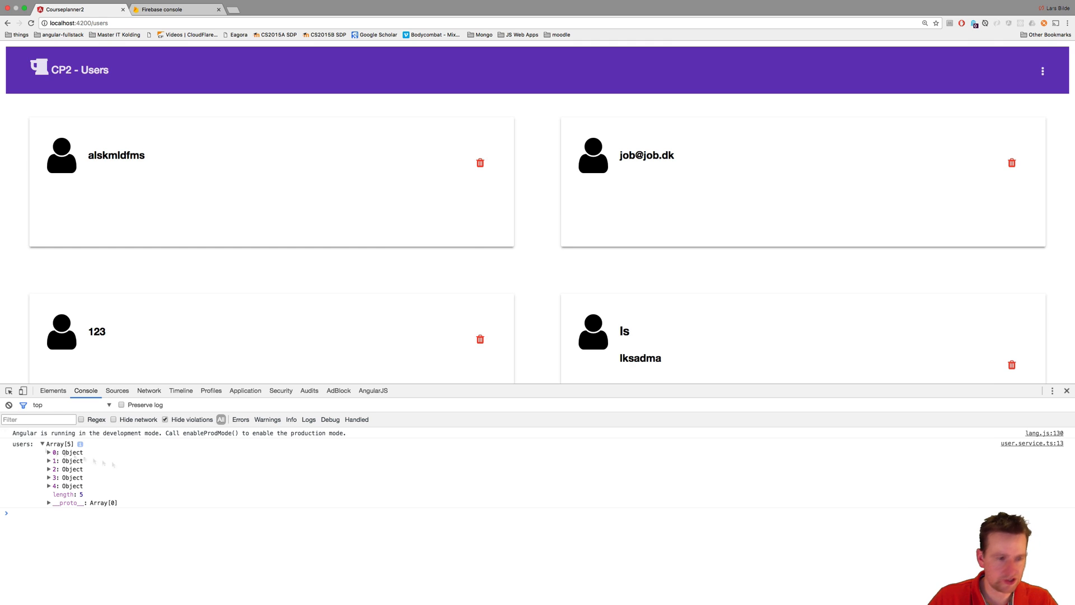
{"action": "left_click", "coordinate": [48, 451]}
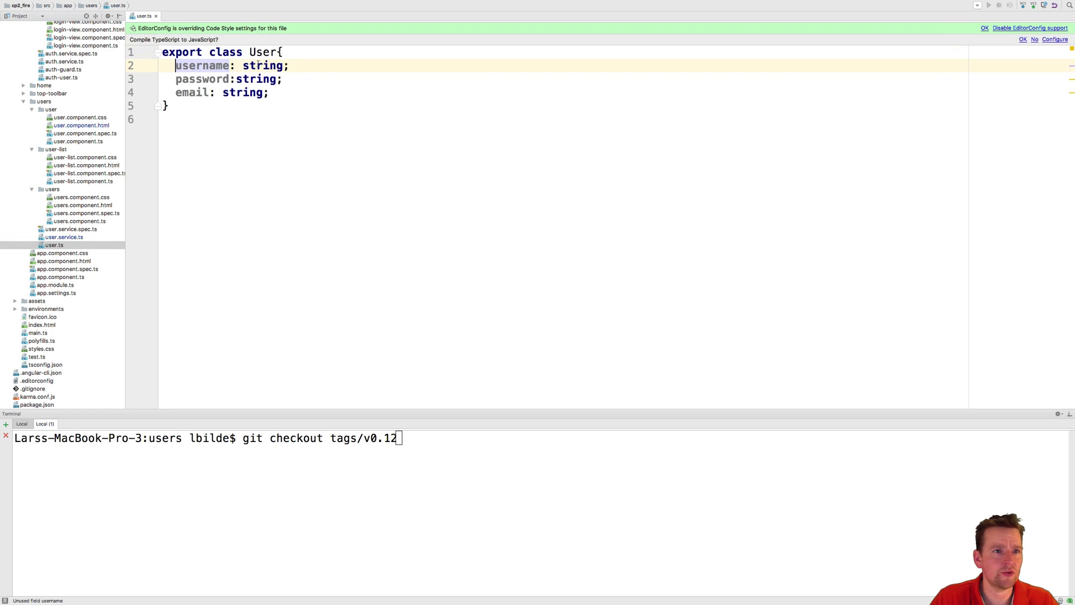
Add a '$key : string;' field at the top of the User model class
{"action": "key", "text": "Enter"}
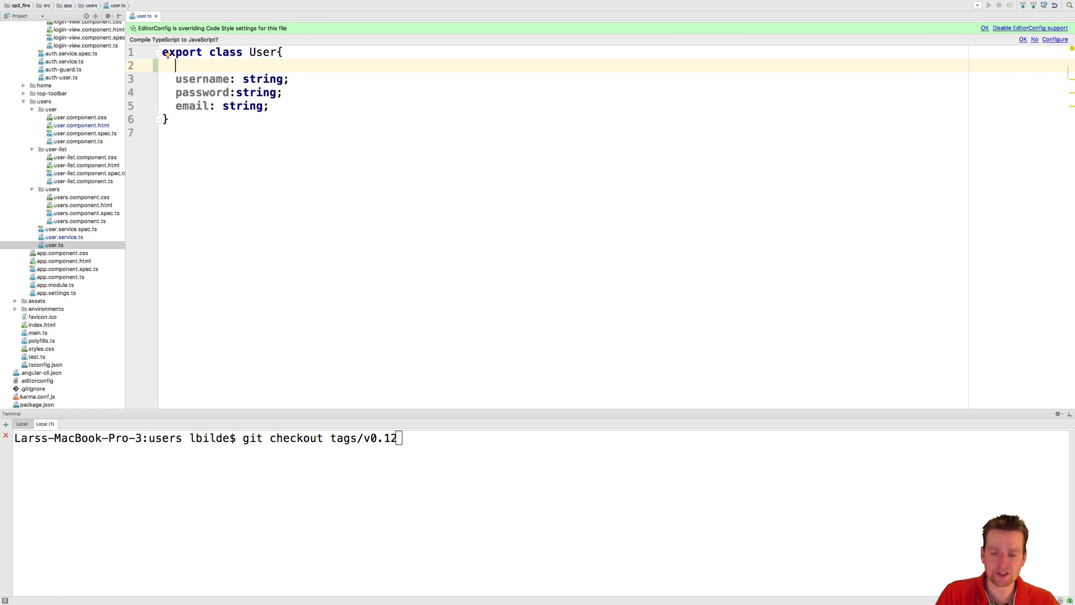
{"action": "type", "text": "$key :"}
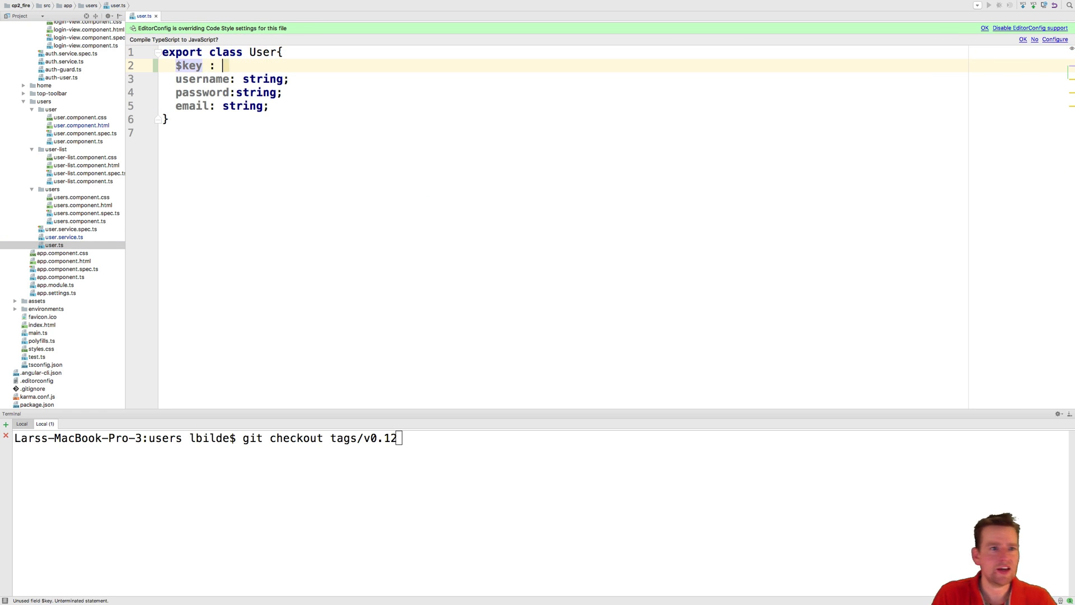
{"action": "type", "text": "string;"}
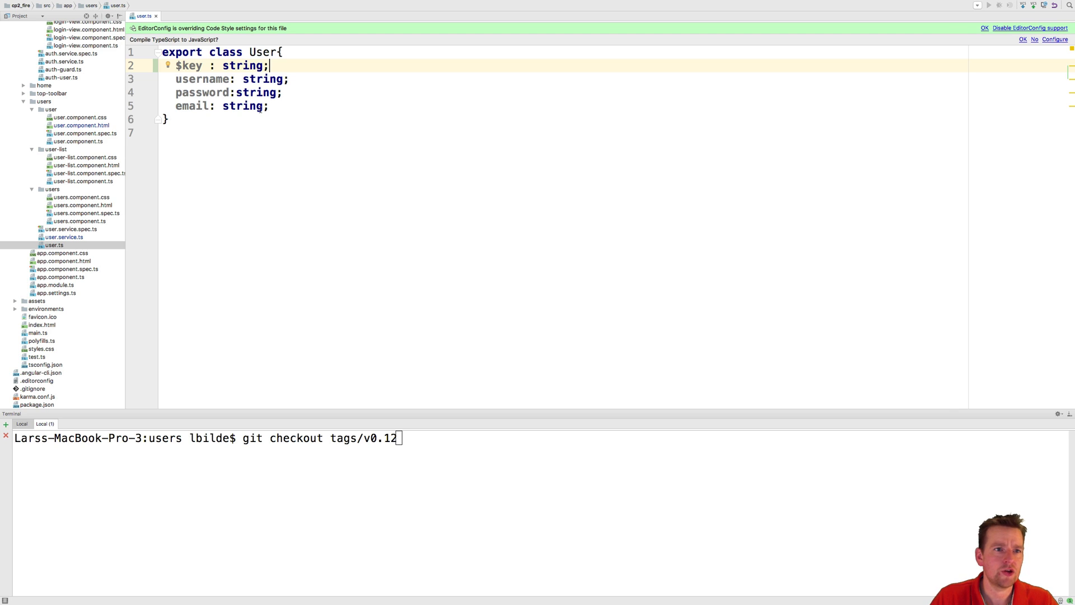
{"action": "left_click", "coordinate": [80, 126]}
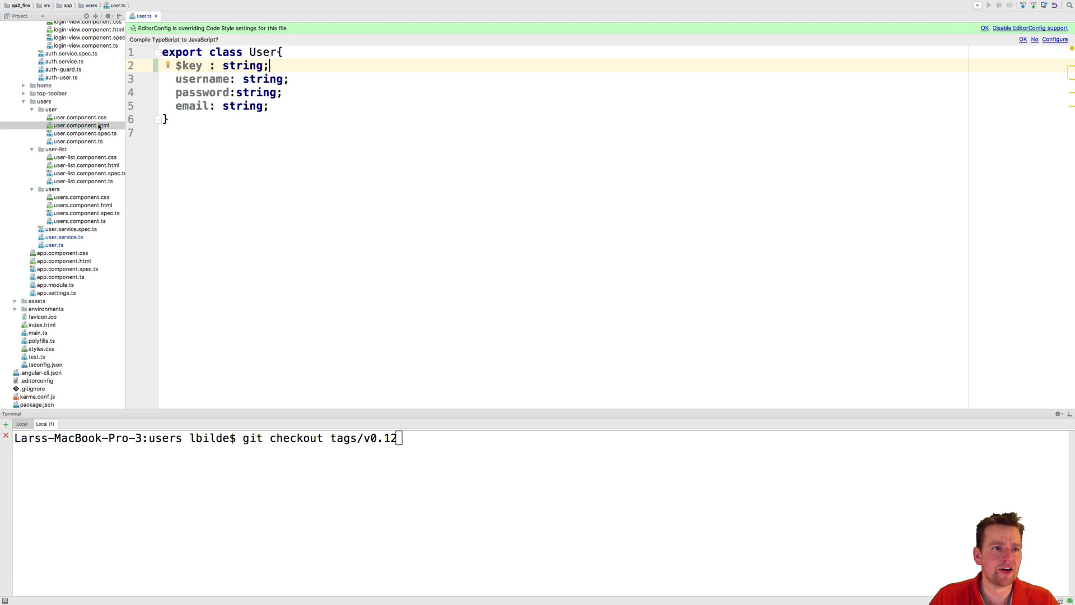
Bind the trash button's (click) event to delete() in user.component.html
{"action": "left_click", "coordinate": [81, 126]}
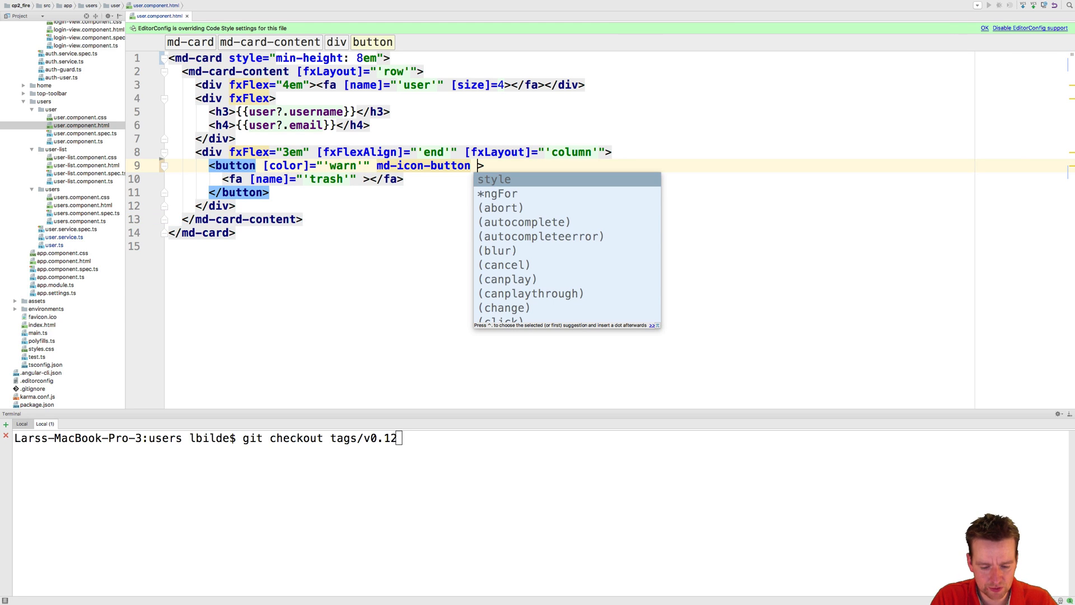
{"action": "type", "text": "(click"}
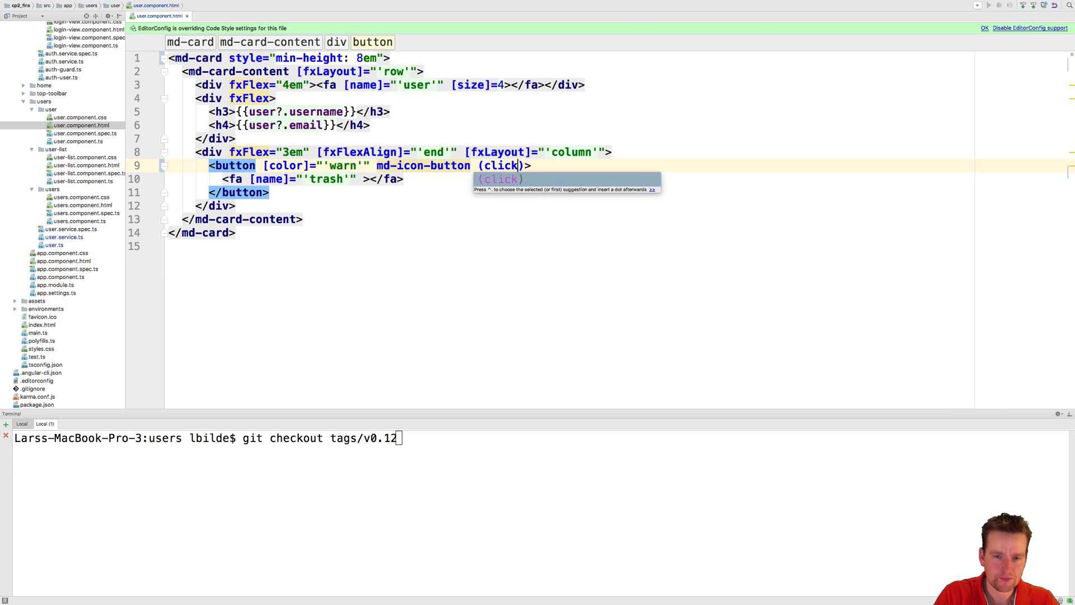
{"action": "type", "text": "=\"d"}
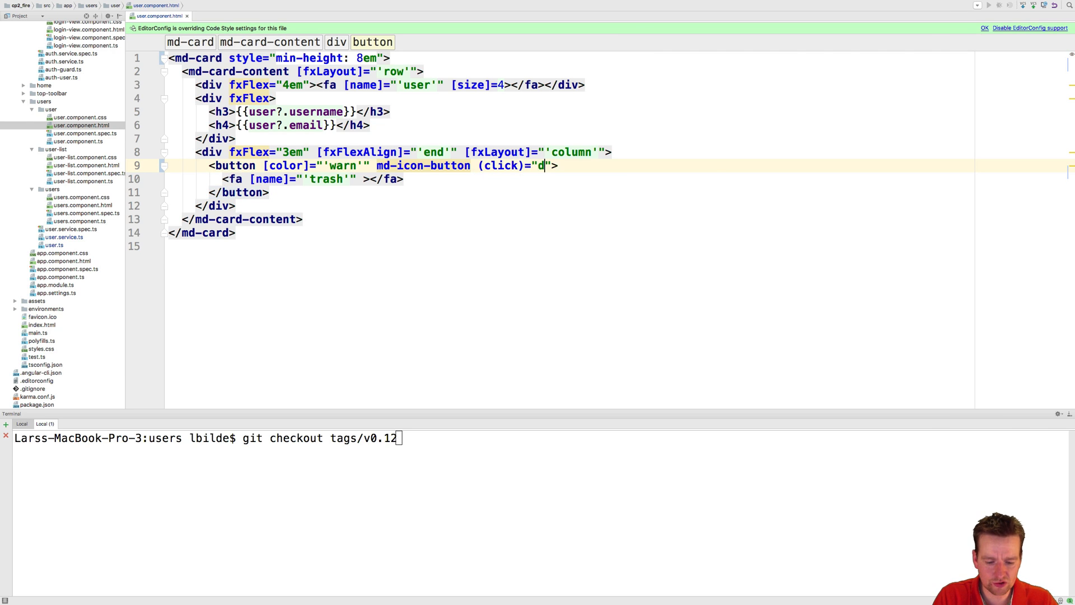
{"action": "type", "text": "elete()"}
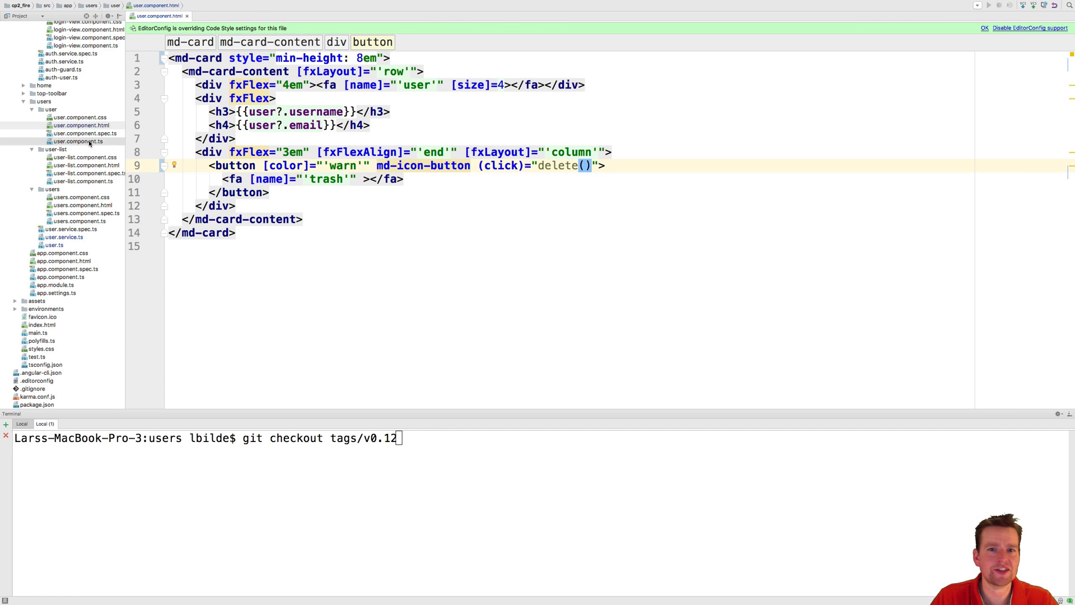
{"action": "left_click", "coordinate": [77, 141]}
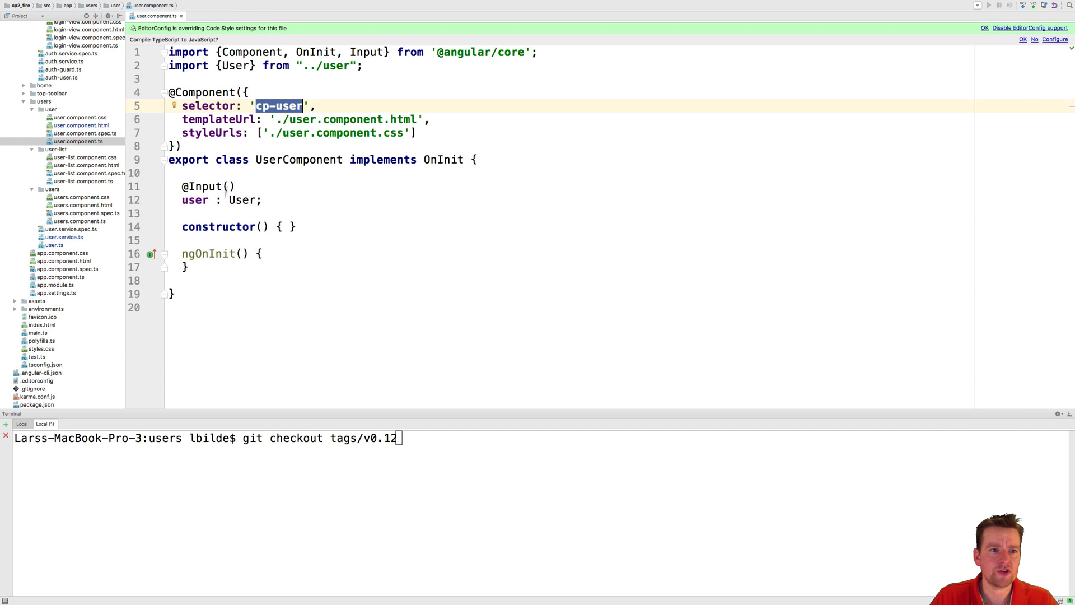
{"action": "type", "text": "delete("}
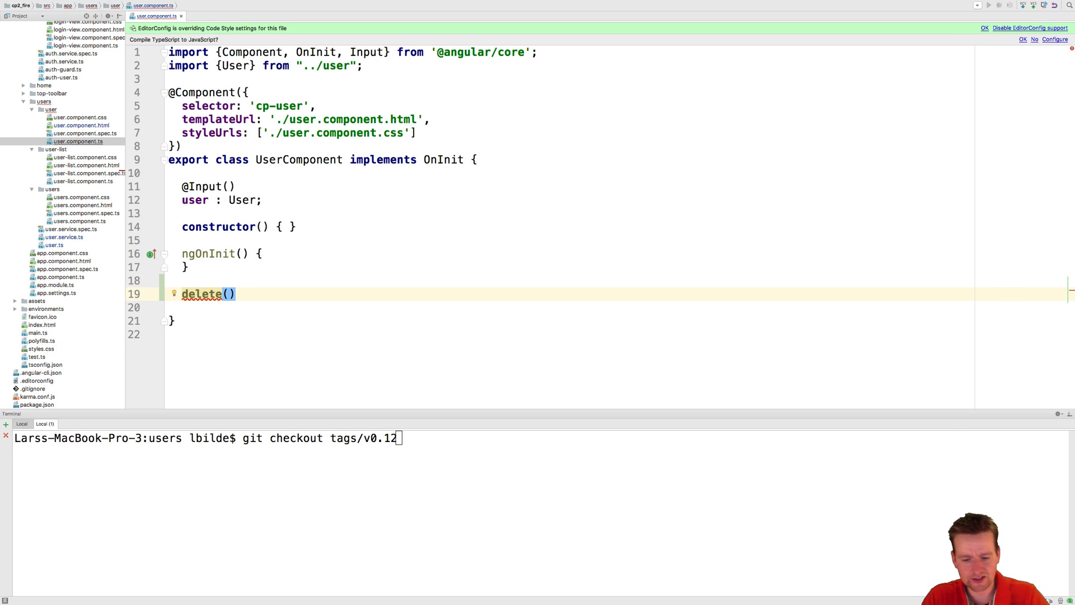
{"action": "type", "text": "{"}
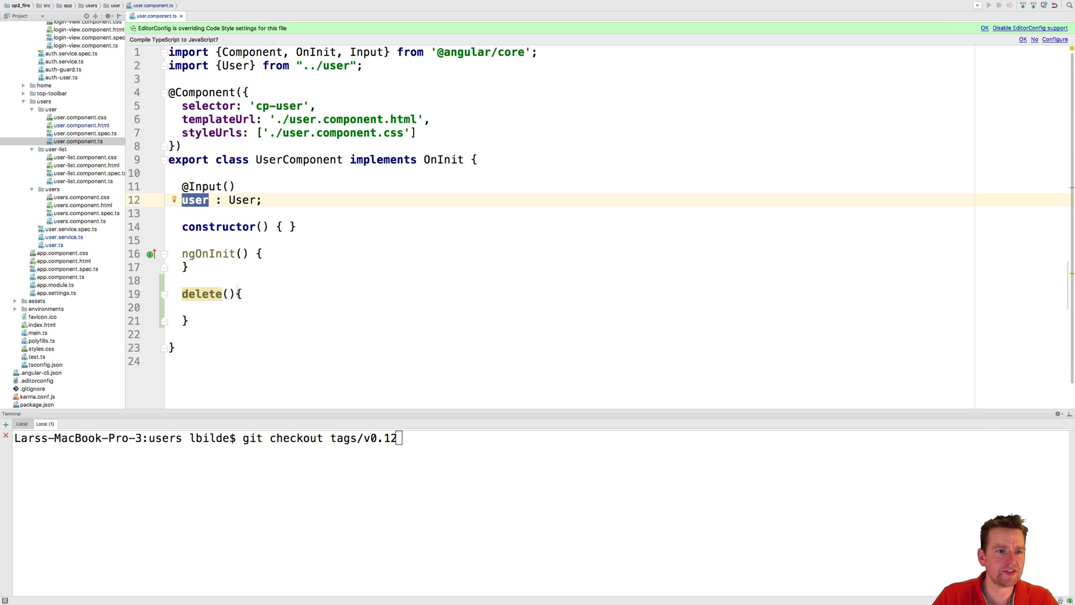
{"action": "left_click", "coordinate": [84, 124]}
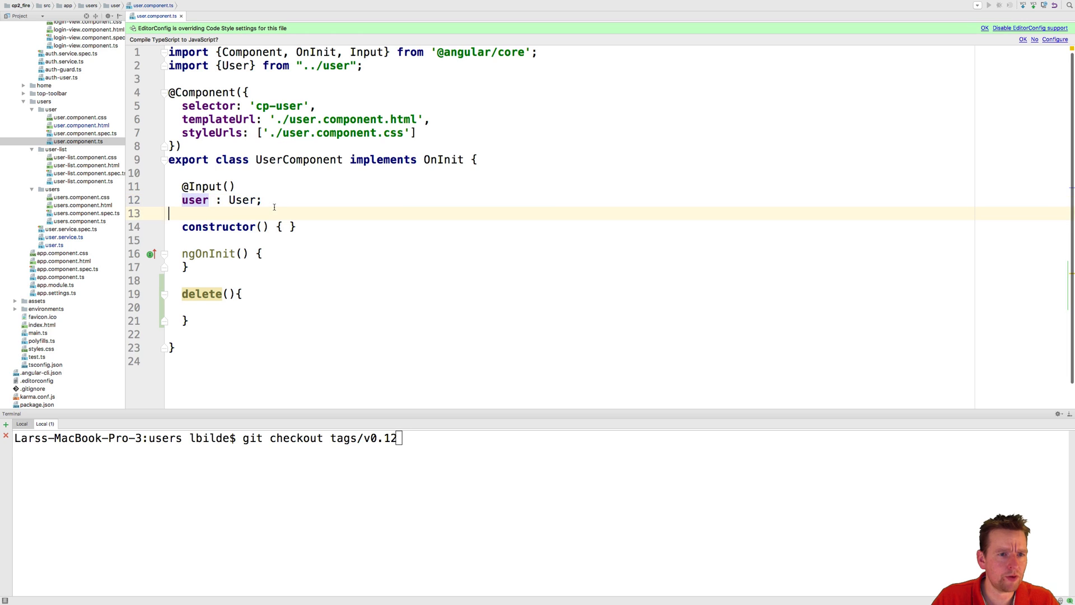
{"action": "key", "text": "enter"}
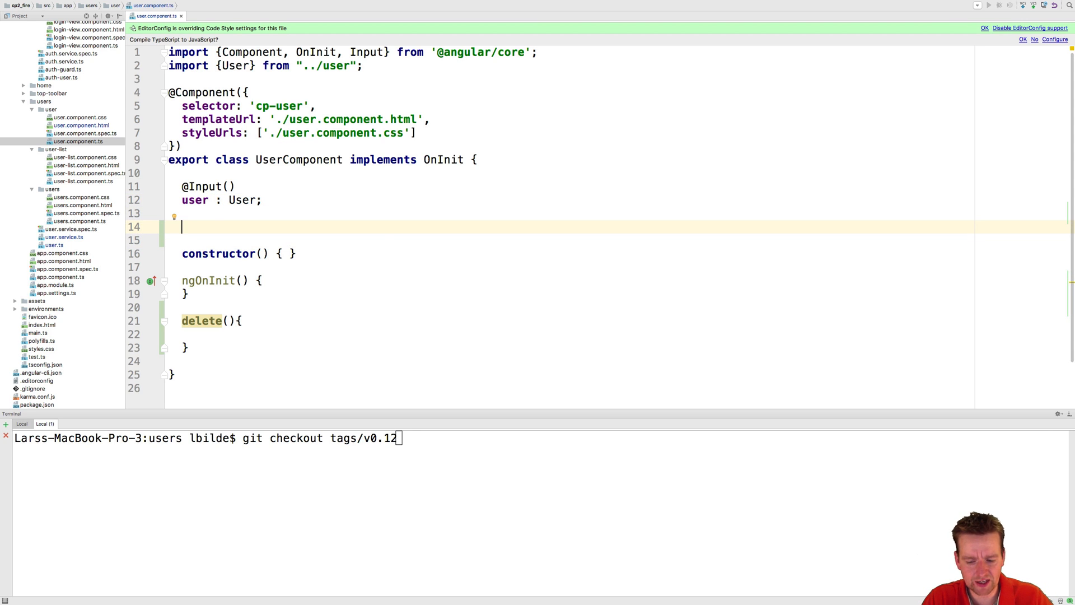
{"action": "type", "text": "@Output()"}
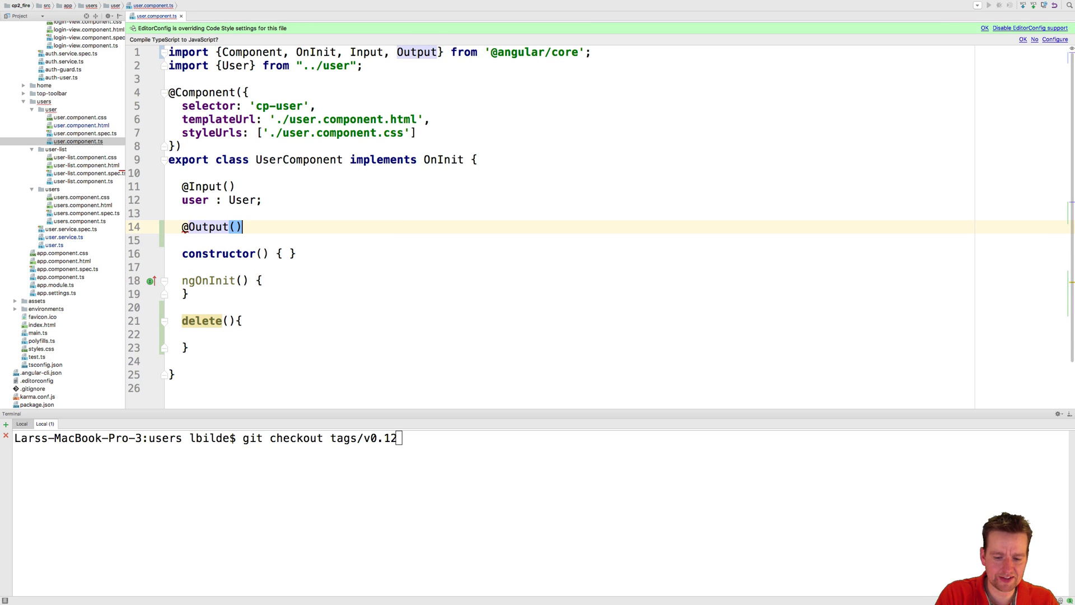
{"action": "key", "text": "Enter"}
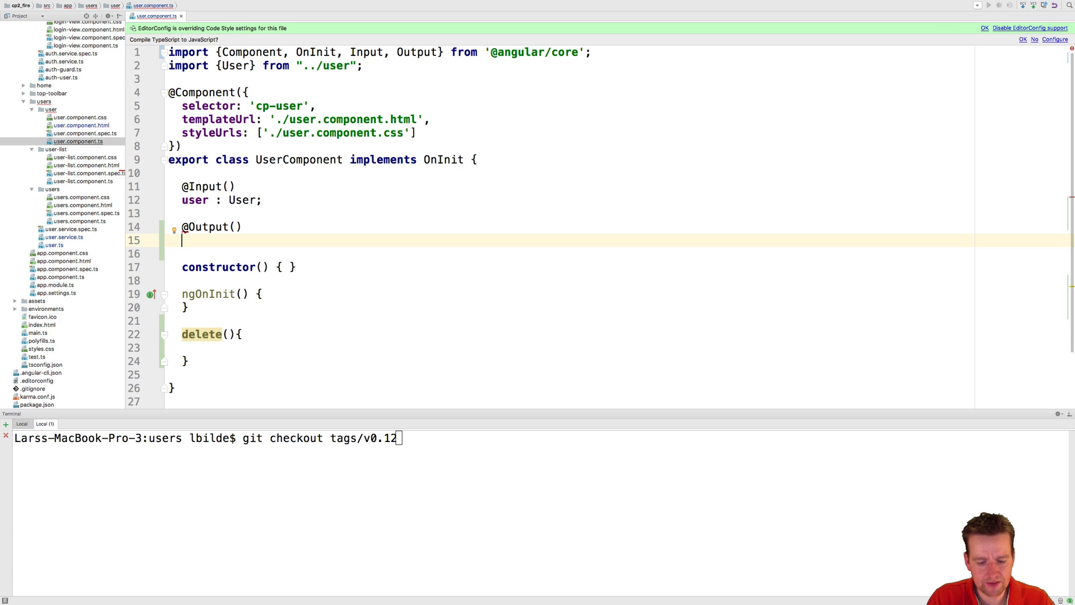
{"action": "type", "text": "delete"}
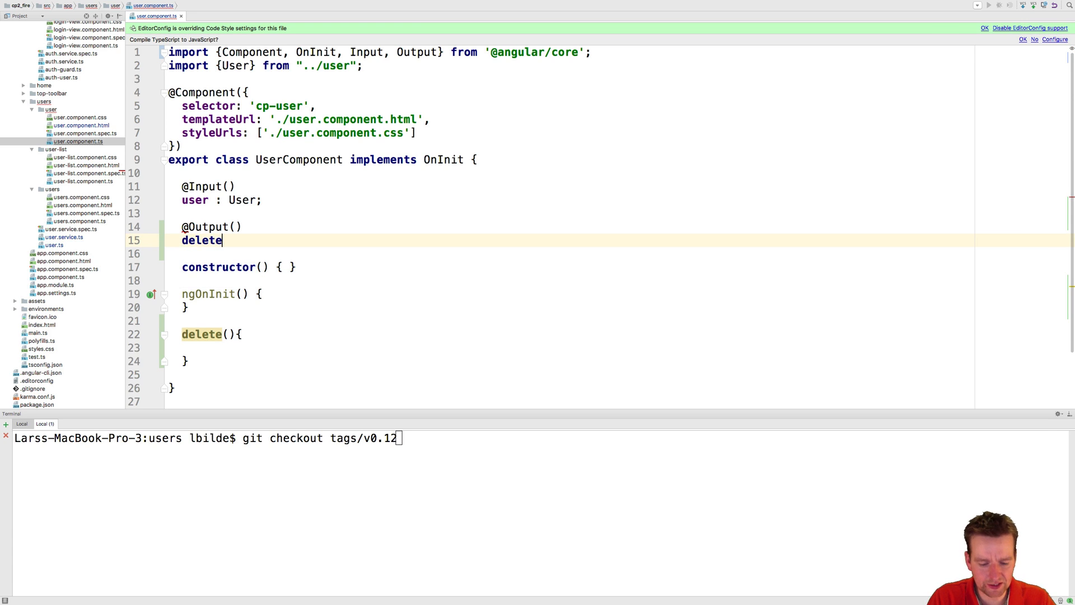
{"action": "type", "text": "UserEve"}
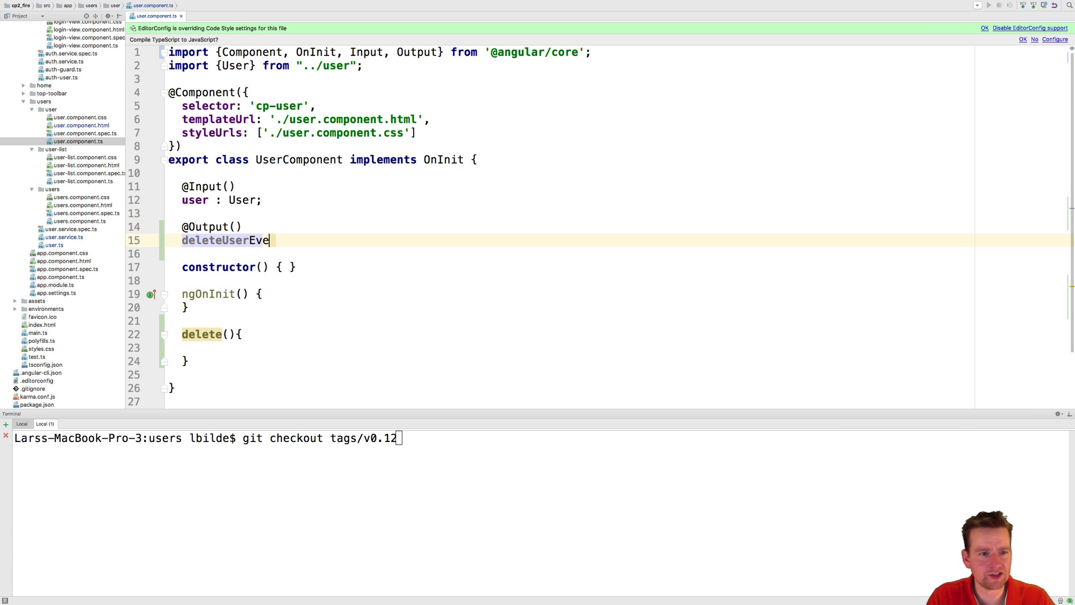
{"action": "type", "text": "nt ="}
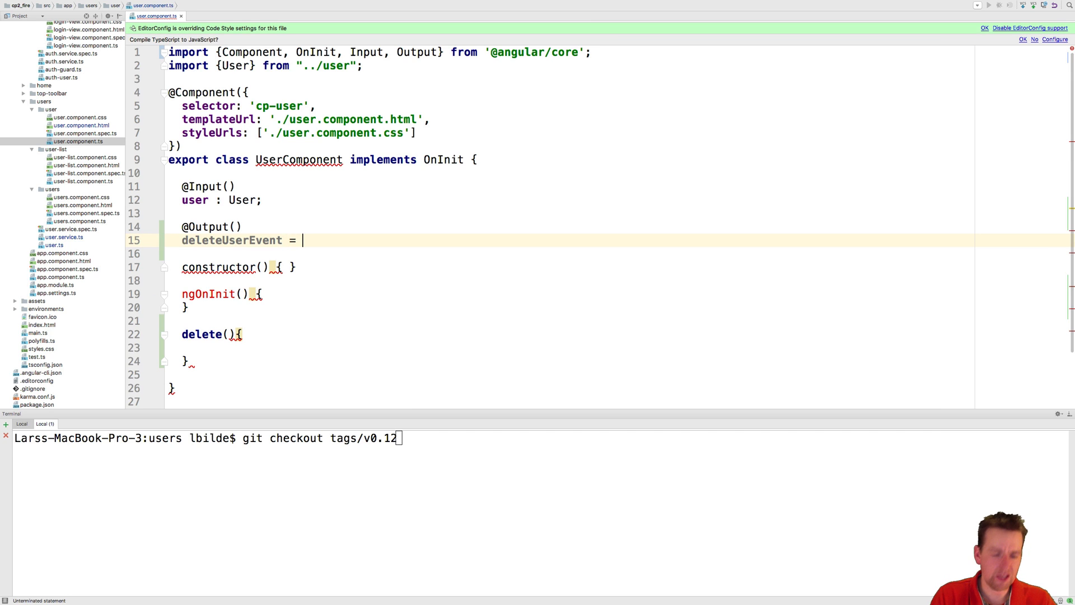
{"action": "type", "text": "new Event"}
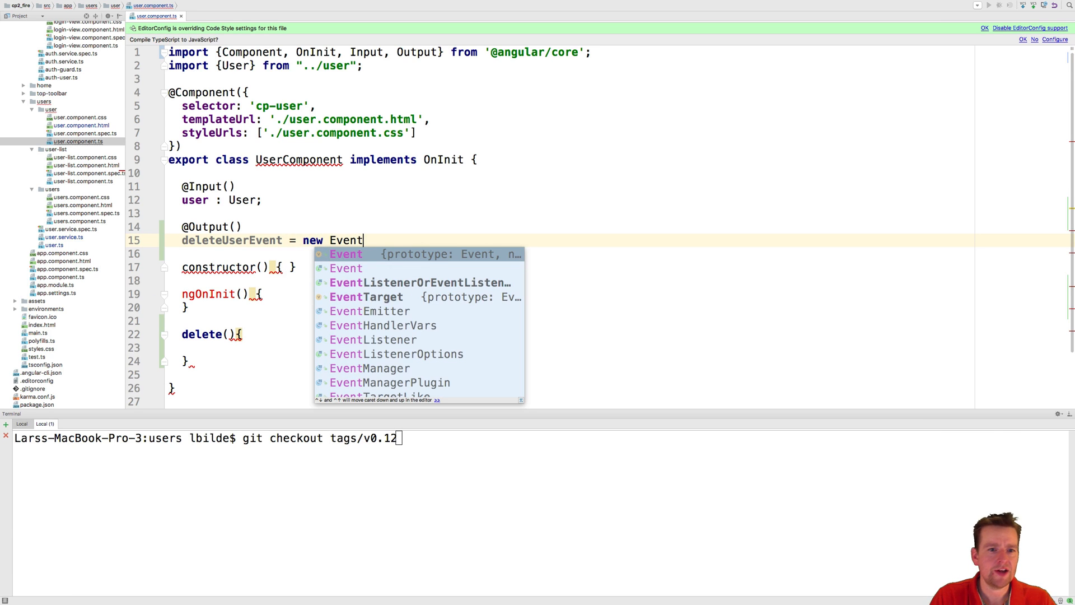
{"action": "type", "text": "Emitter"}
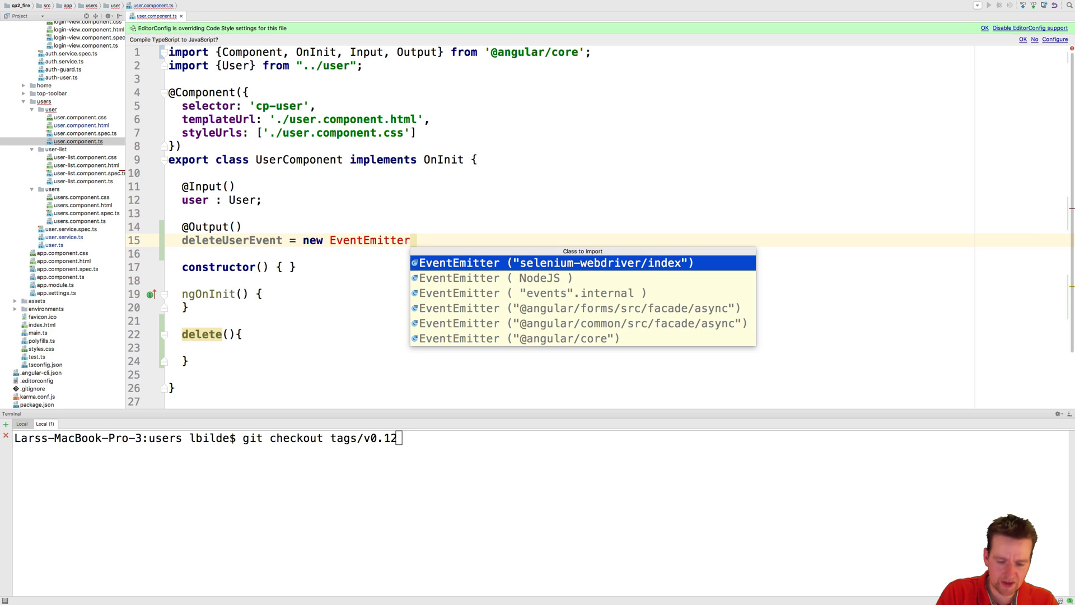
{"action": "type", "text": "()"}
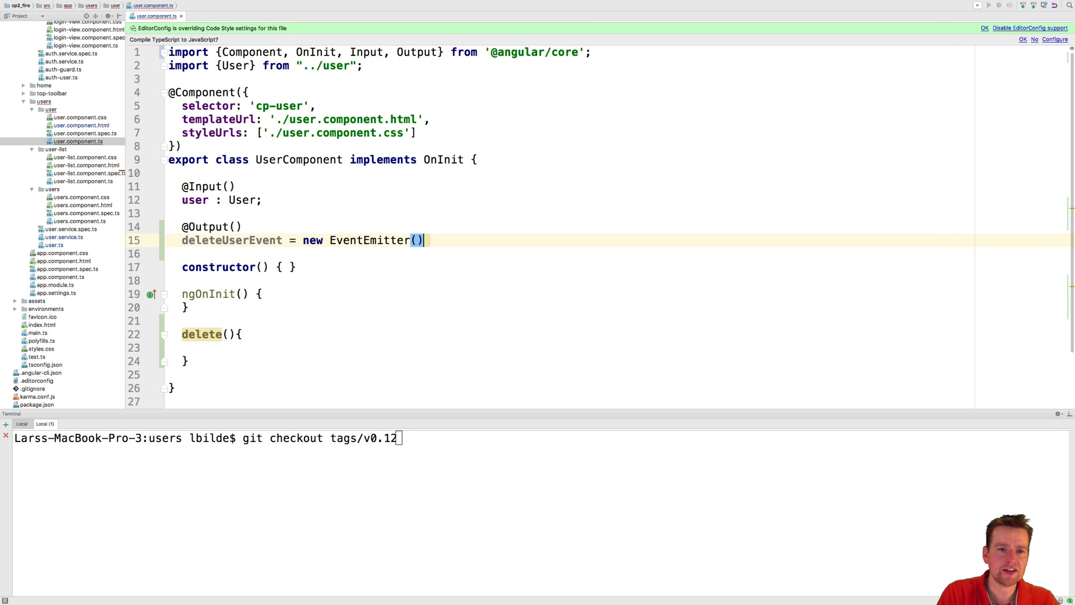
{"action": "type", "text": ";"}
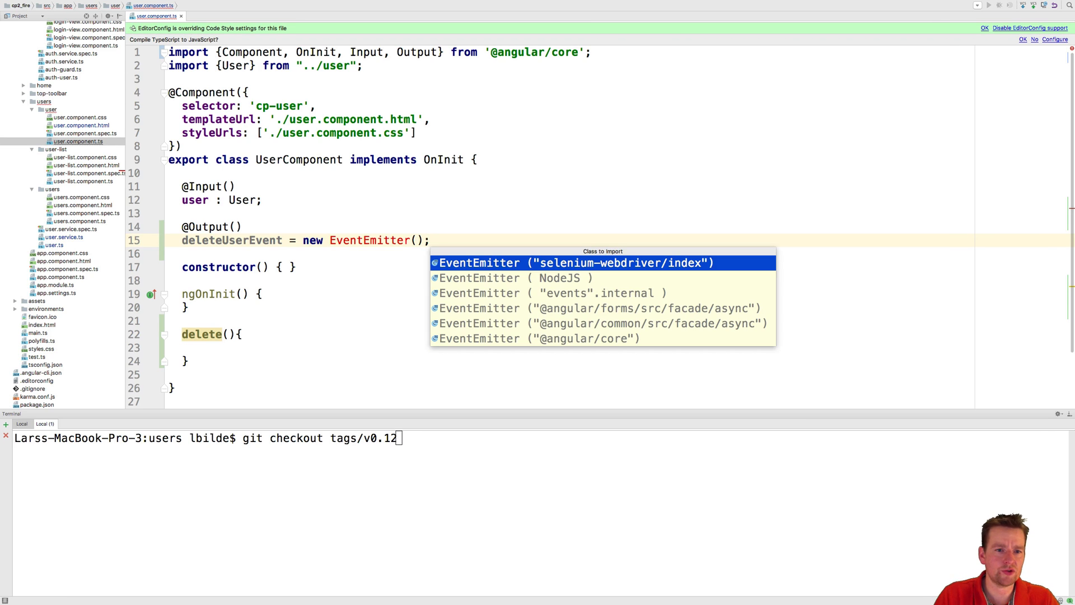
{"action": "key", "text": "Escape"}
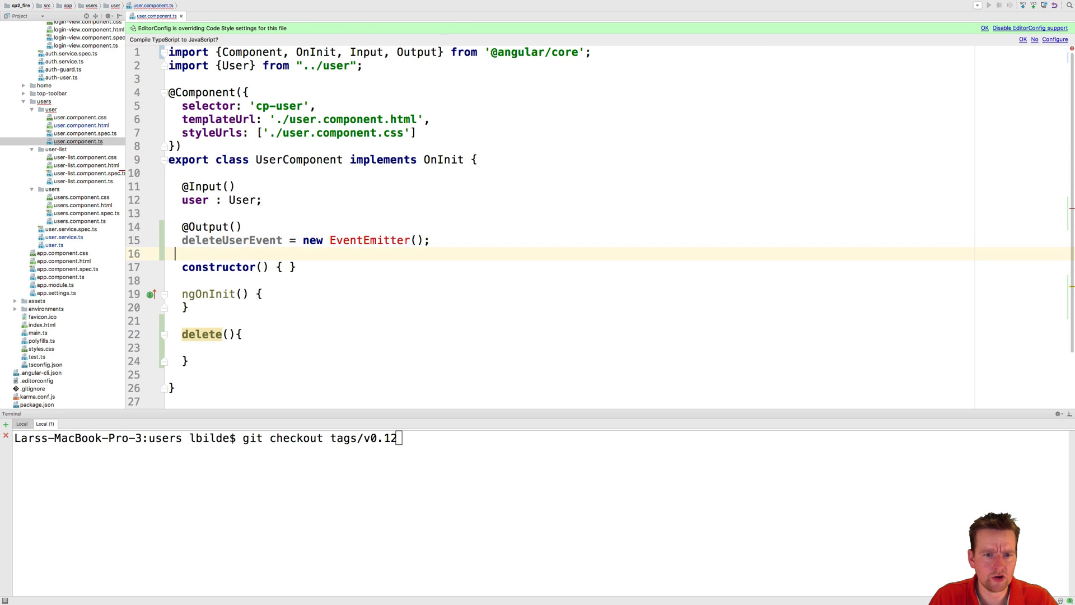
{"action": "left_click", "coordinate": [419, 240]}
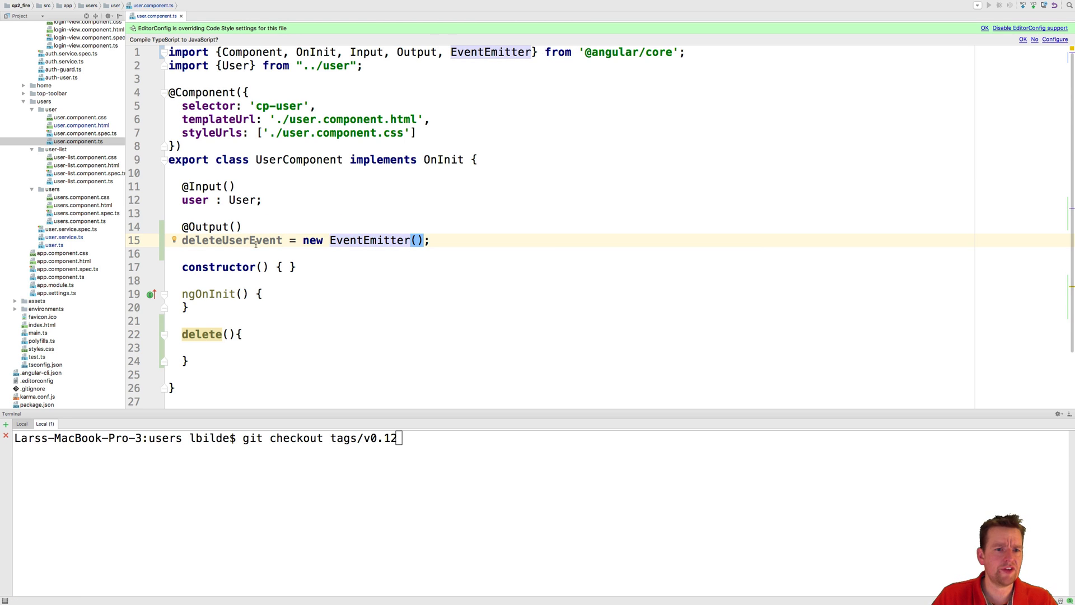
{"action": "double_click", "coordinate": [231, 240]}
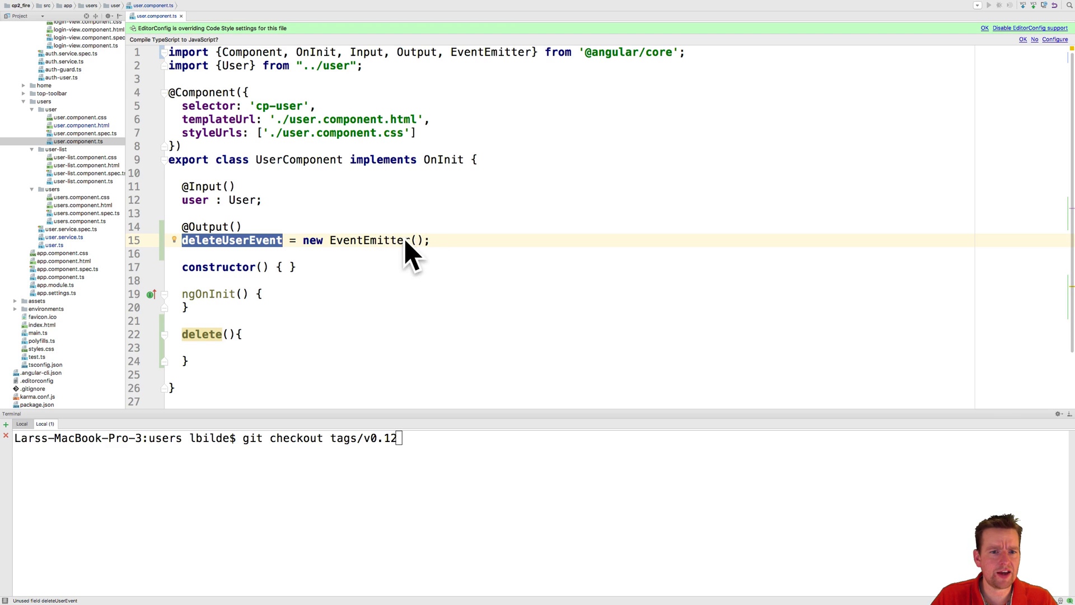
{"action": "type", "text": "<"}
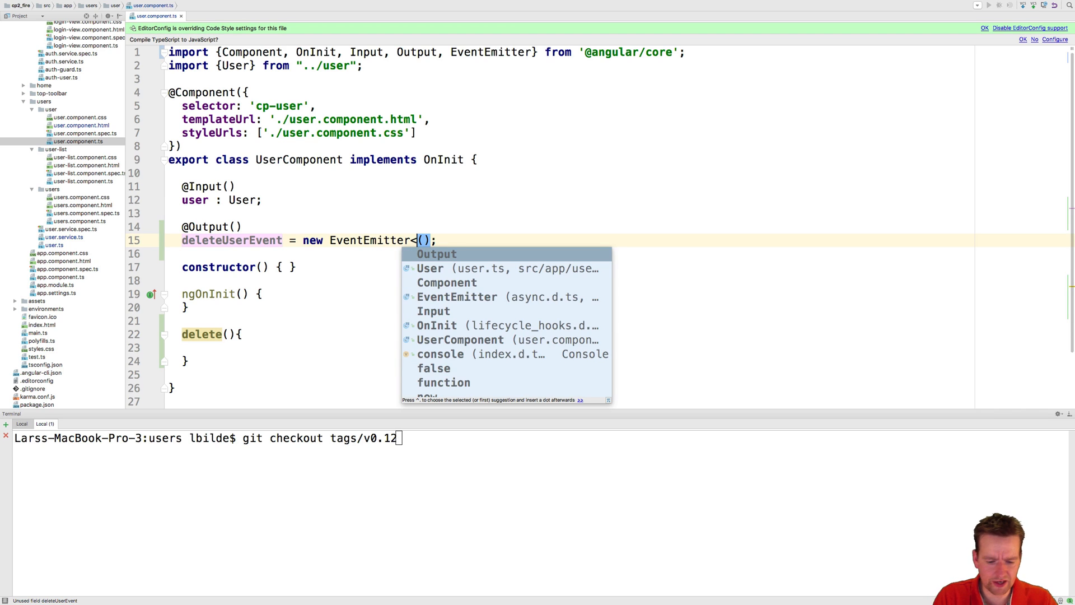
{"action": "type", "text": "User>"}
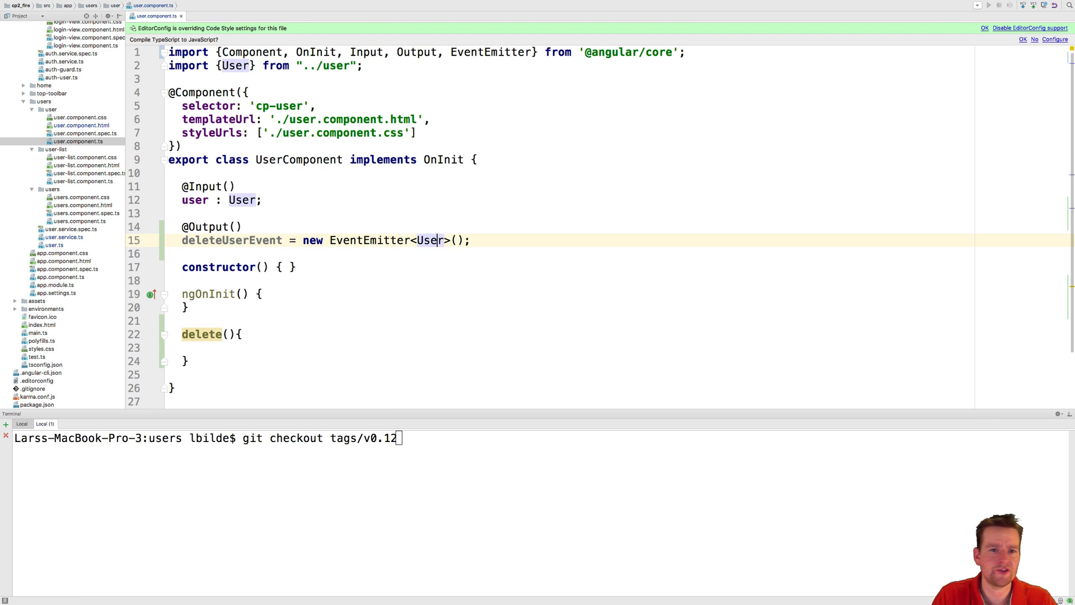
{"action": "type", "text": "s"}
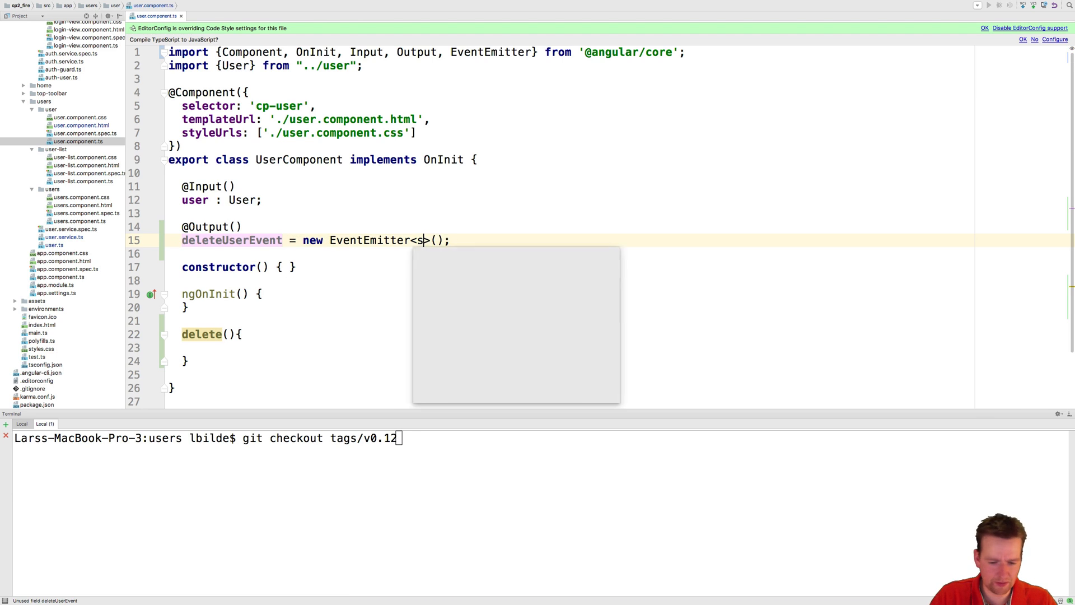
{"action": "type", "text": "tring"}
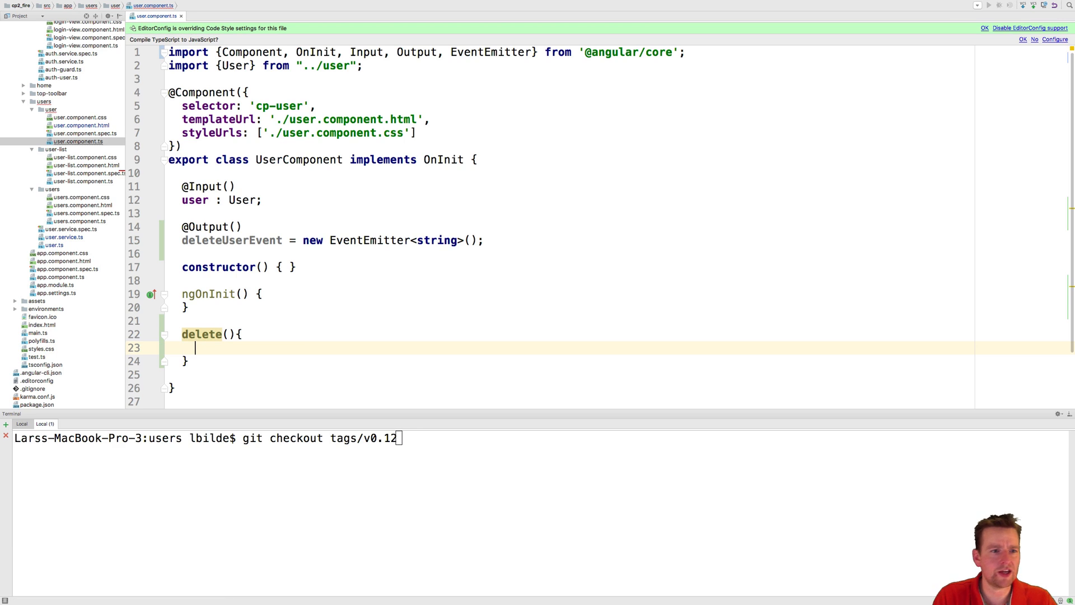
Make delete() call this.deleteUserEvent.emit(this.user.$key);
{"action": "type", "text": "this"}
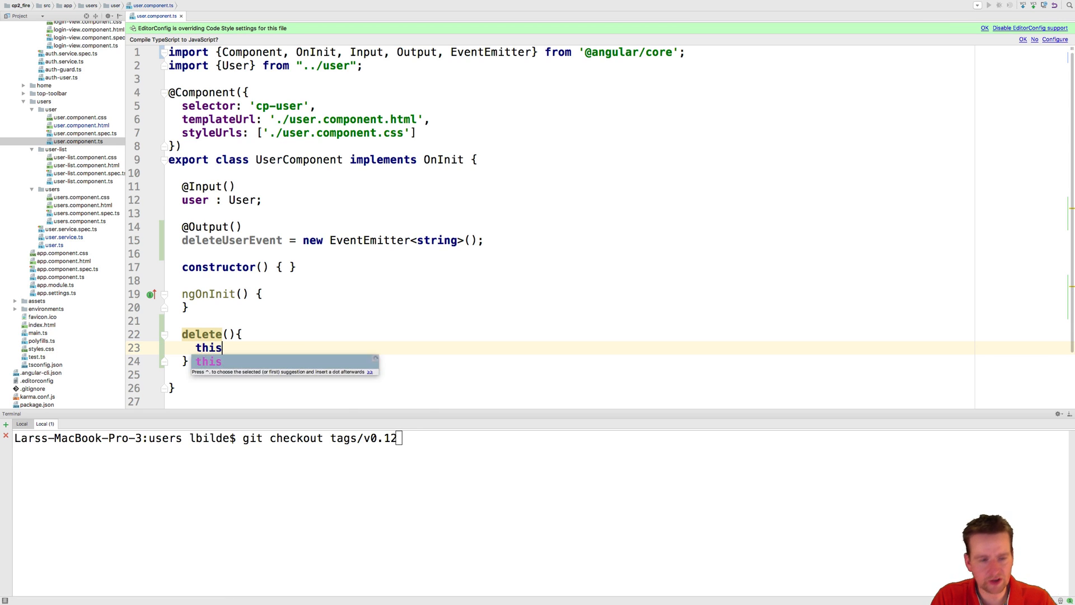
{"action": "type", "text": ".deleteUserEvent"}
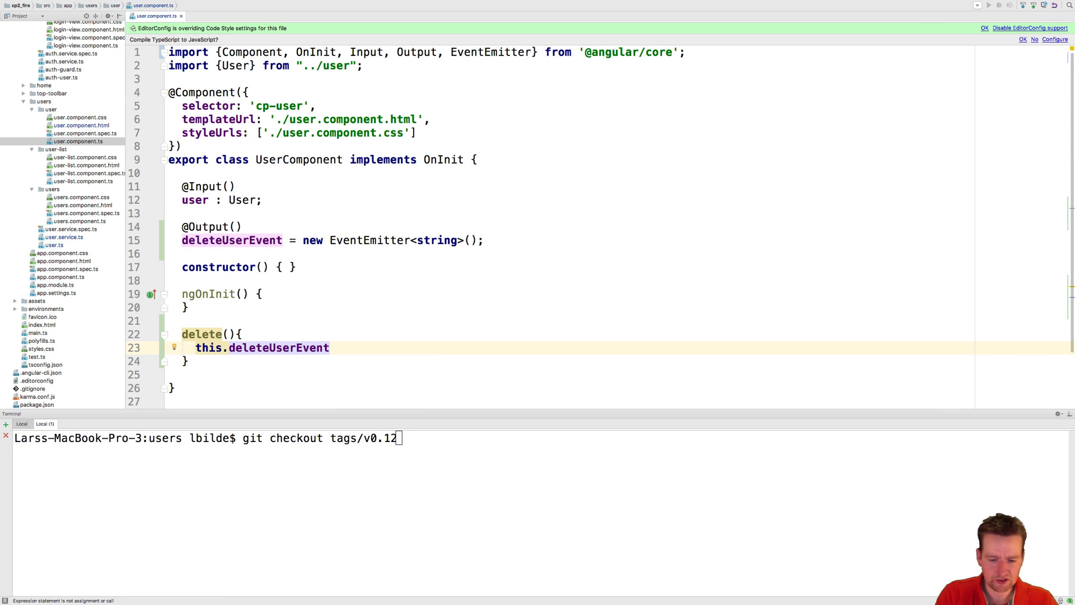
{"action": "type", "text": ".emit("}
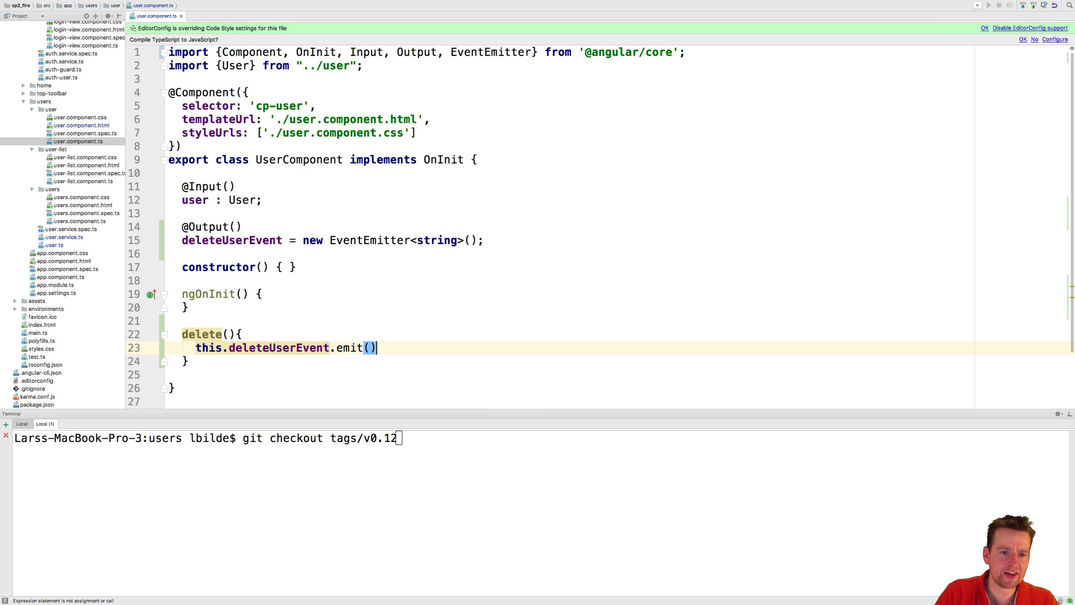
{"action": "type", "text": "u"}
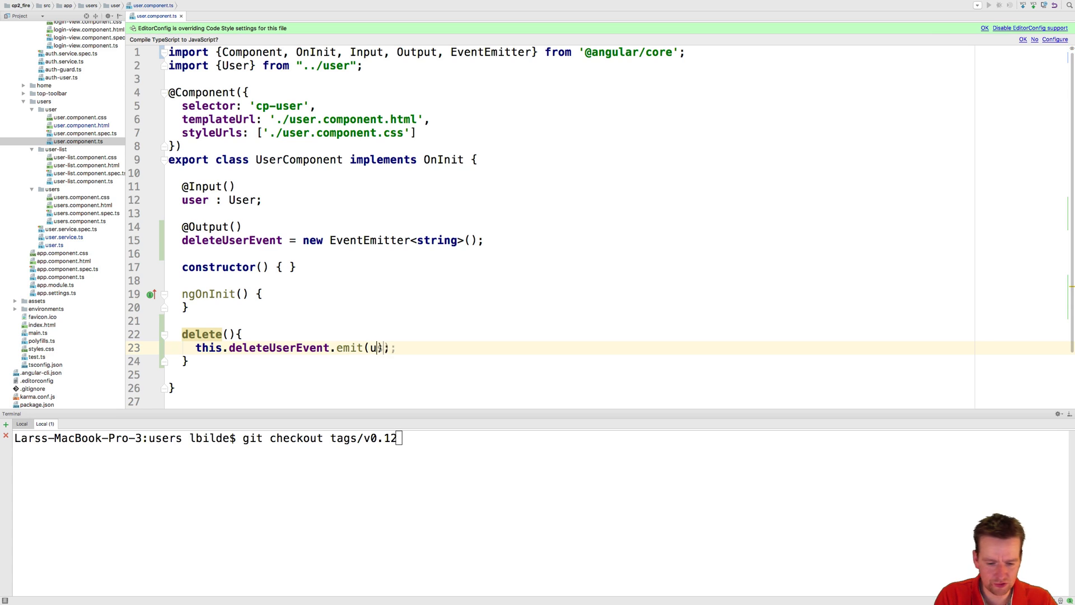
{"action": "type", "text": "ser."}
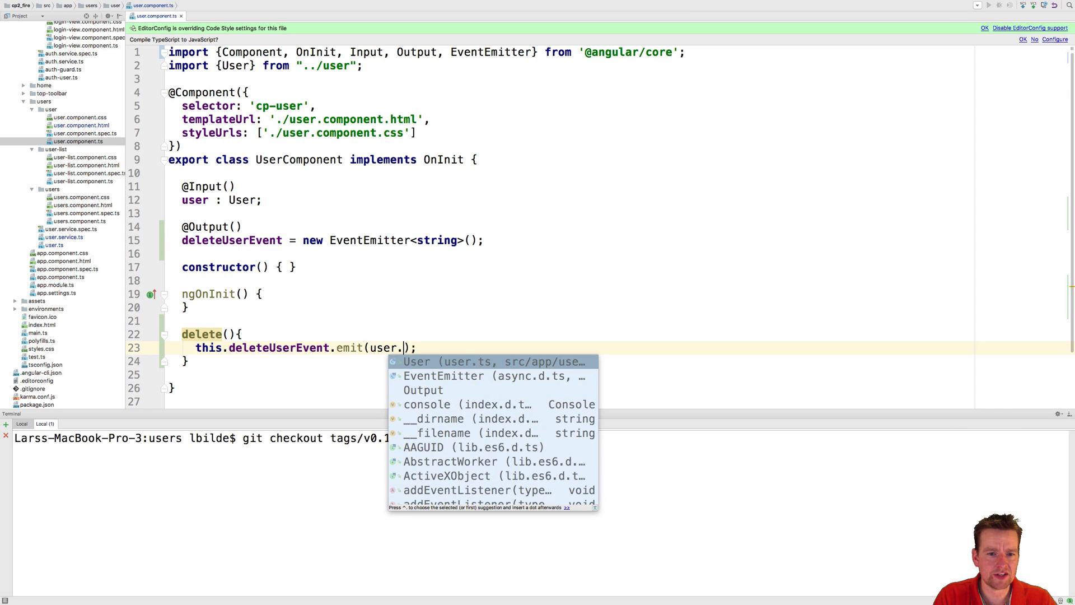
{"action": "type", "text": "$key"}
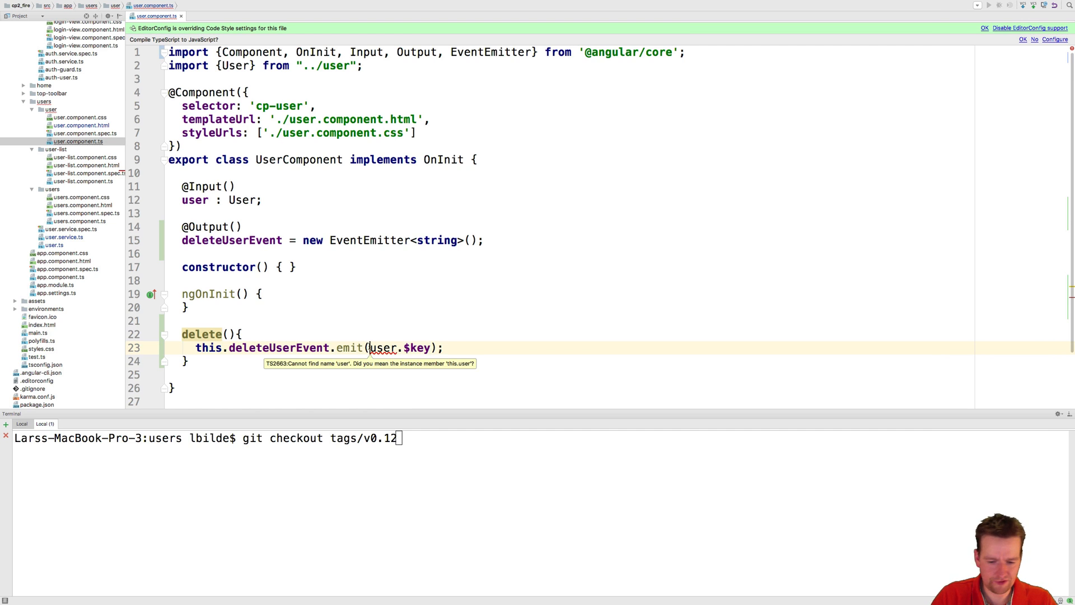
{"action": "type", "text": "this."}
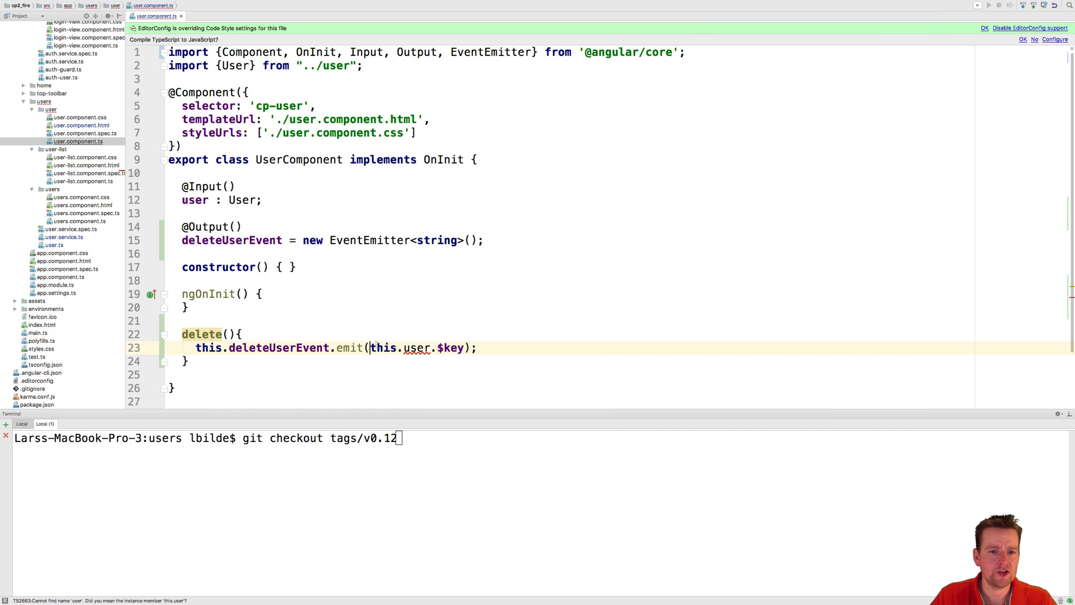